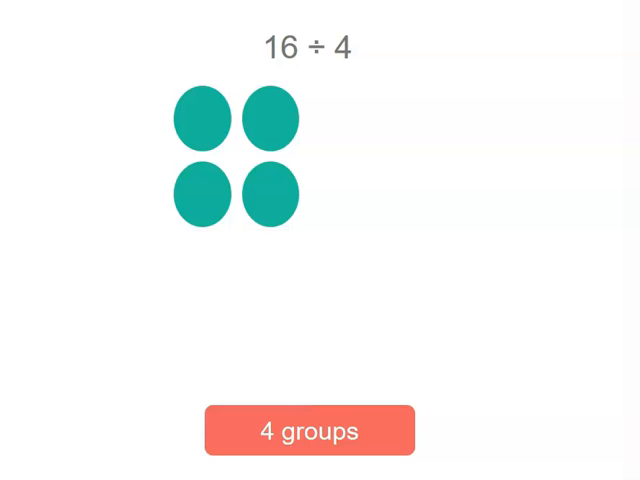
- Reveal 16 ÷ 4 = 4 with four groups, then advance to the 8646 ÷ 2 slide
left_click(309, 431)
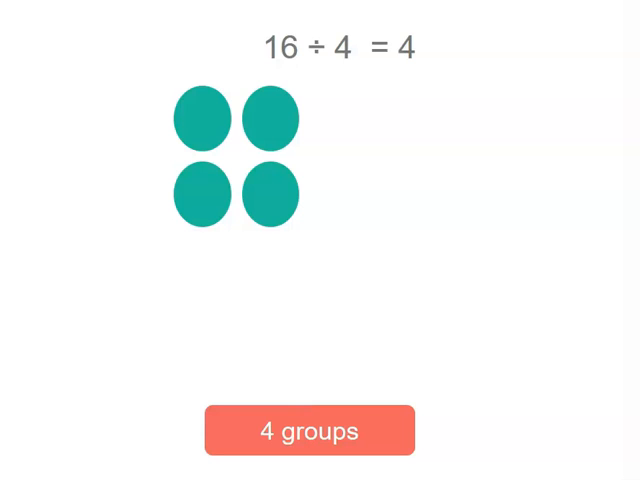
left_click(309, 430)
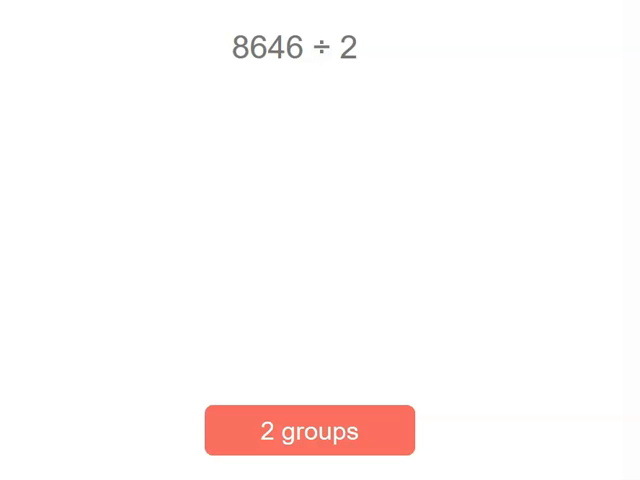
- Reveal 8646 ÷ 2 = 4323, the 8646 ÷ 4 line and the halving arrow
left_click(309, 430)
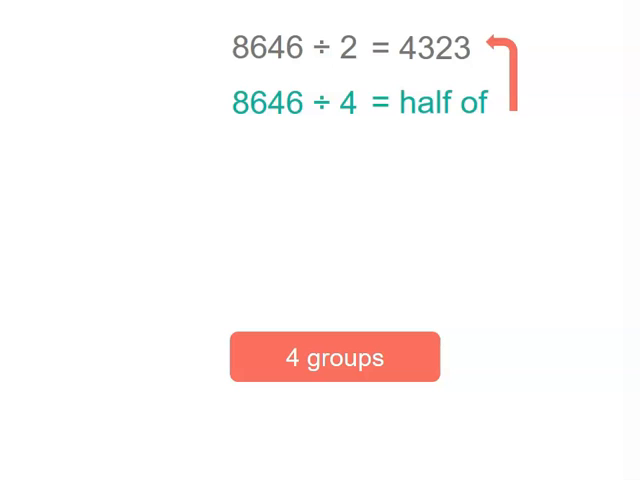
left_click(335, 357)
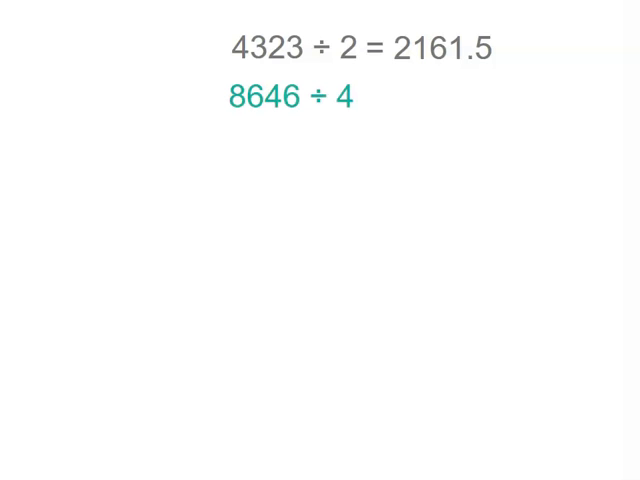